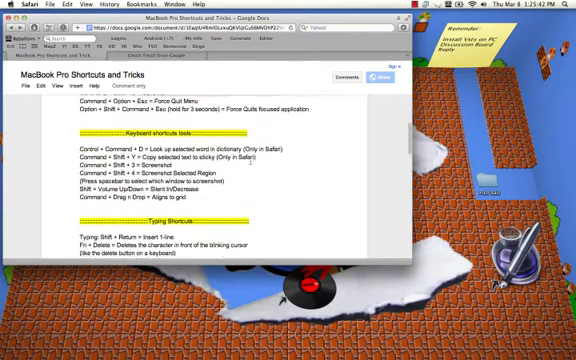
Scroll the shortcuts document up to Basic Keyboard Commands, then switch to Safari and scroll.
{"action": "scroll", "scroll_direction": "up", "scroll_amount": 3}
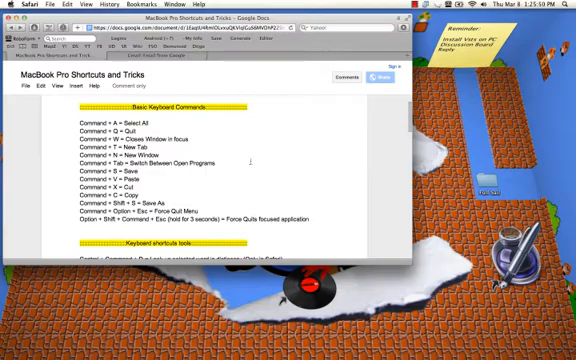
{"action": "key", "text": "cmd+tab"}
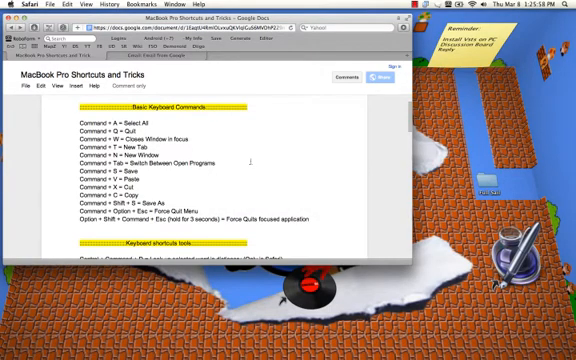
{"action": "scroll", "scroll_direction": "down", "scroll_amount": 3}
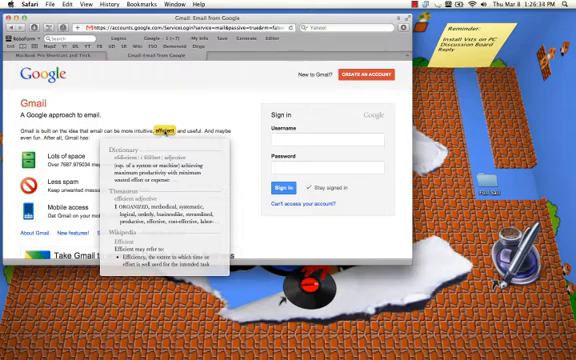
{"action": "mouse_move", "coordinate": [150, 116]}
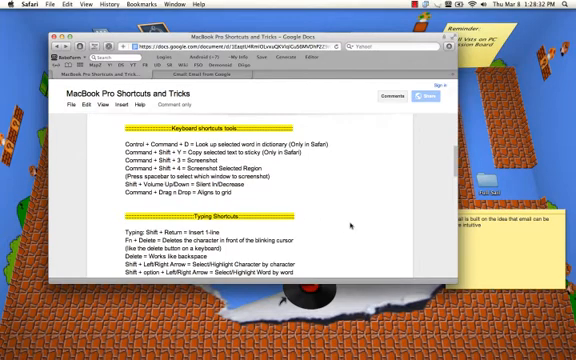
Scroll down past the Typing Shortcuts list to the TouchPad/Navigation heading.
{"action": "scroll", "scroll_direction": "down", "scroll_amount": 3}
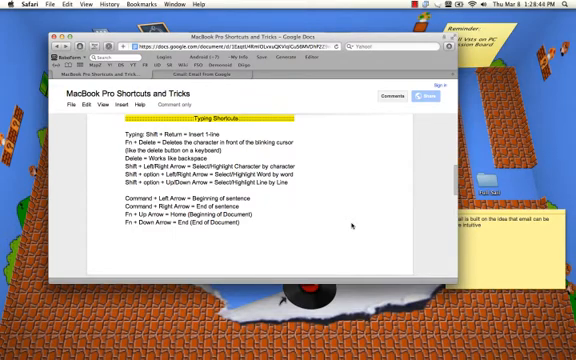
{"action": "scroll", "scroll_direction": "down", "scroll_amount": 3}
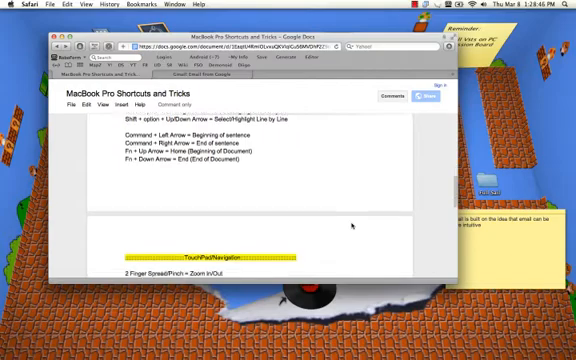
{"action": "scroll", "scroll_direction": "down", "scroll_amount": 3}
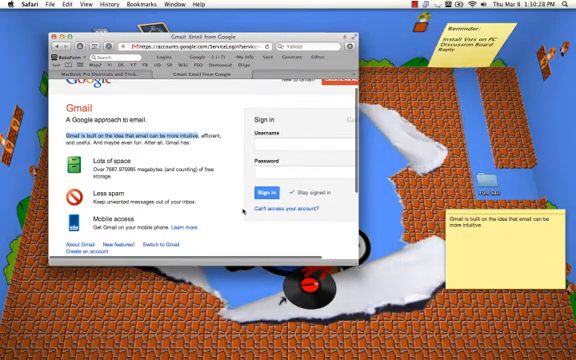
Scroll down the Gmail page in Safari.
{"action": "scroll", "scroll_direction": "down", "scroll_amount": 3}
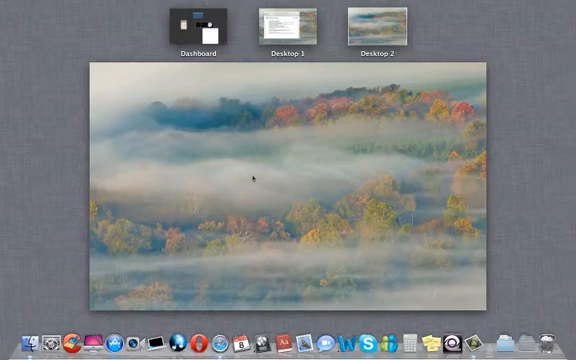
{"action": "mouse_move", "coordinate": [349, 141]}
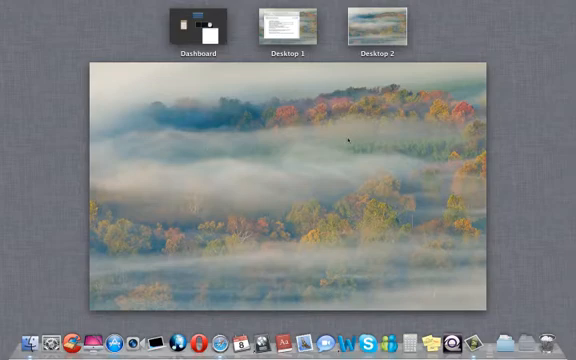
{"action": "mouse_move", "coordinate": [309, 253]}
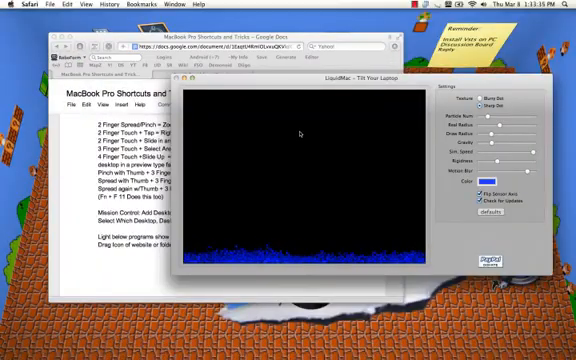
Open Mission Control with F3.
{"action": "key", "text": "F3"}
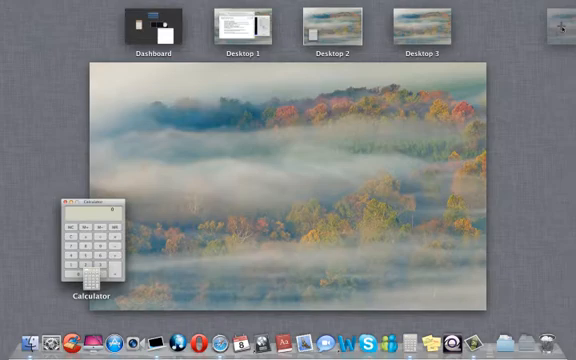
Click in Mission Control to arrange the desktops.
{"action": "left_click", "coordinate": [90, 240]}
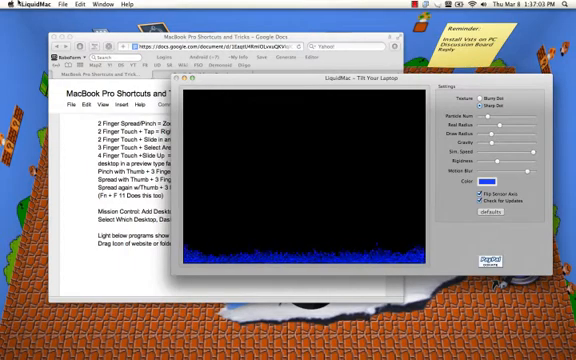
Click the top-left of the menu bar over the BumpTop desktop.
{"action": "left_click", "coordinate": [24, 7]}
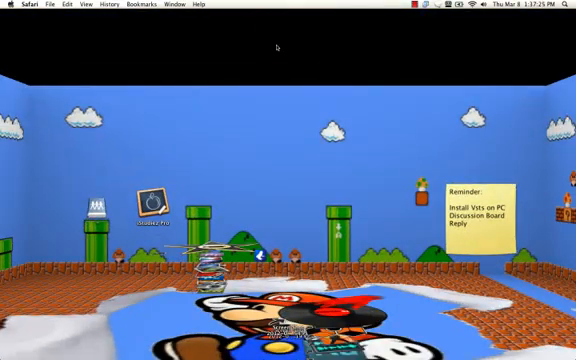
{"action": "mouse_move", "coordinate": [117, 133]}
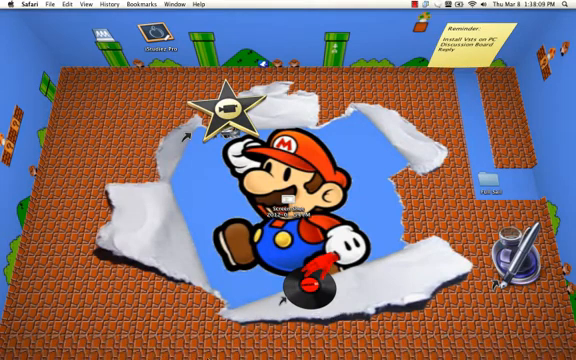
{"action": "mouse_move", "coordinate": [288, 350]}
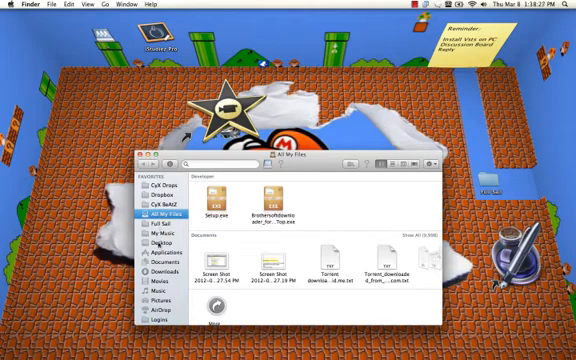
Go to the Full Sail folder in Finder and right-click an item there.
{"action": "left_click", "coordinate": [157, 243]}
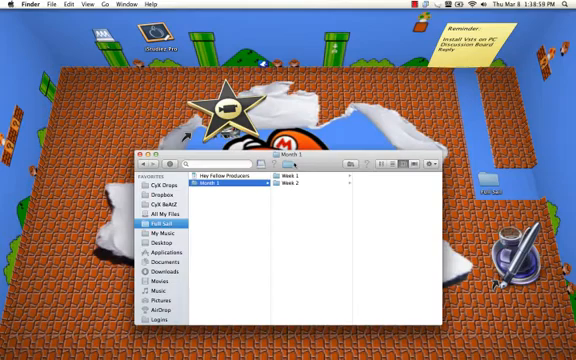
{"action": "right_click", "coordinate": [298, 160]}
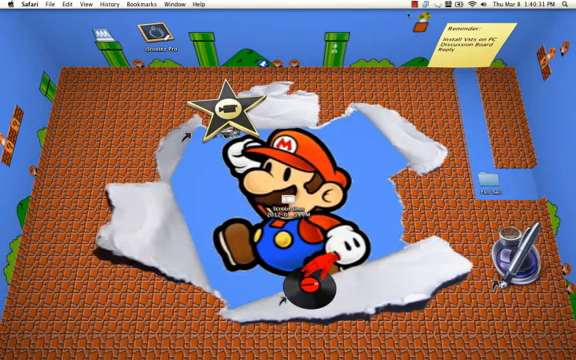
{"action": "left_click", "coordinate": [419, 6]}
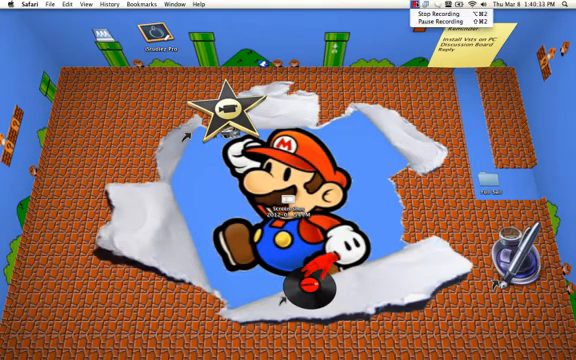